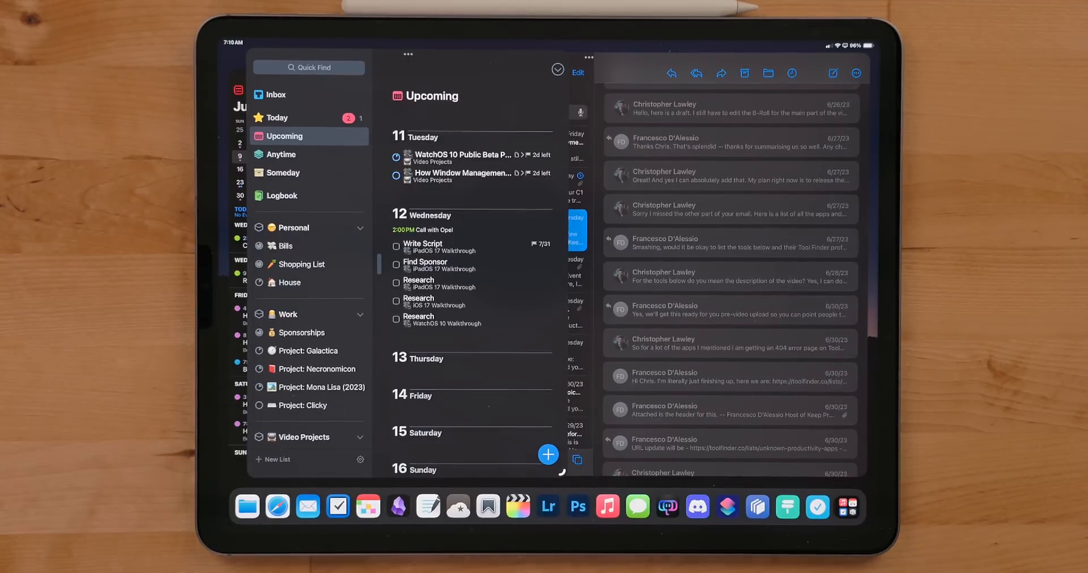
Switch to the stage holding the iCloud Drive files window.
{"action": "left_click", "coordinate": [267, 506]}
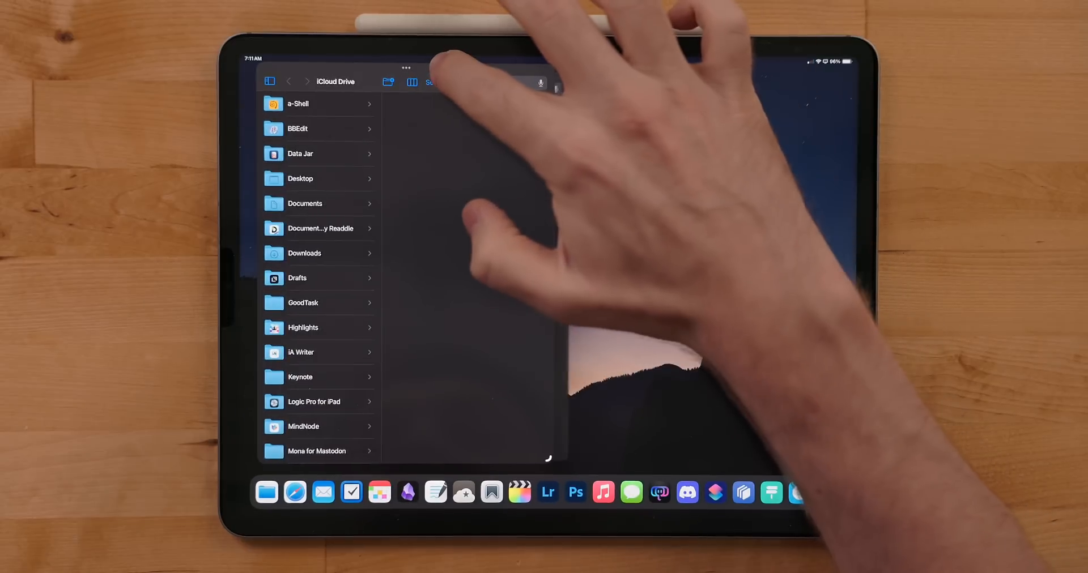
{"action": "left_click", "coordinate": [320, 203]}
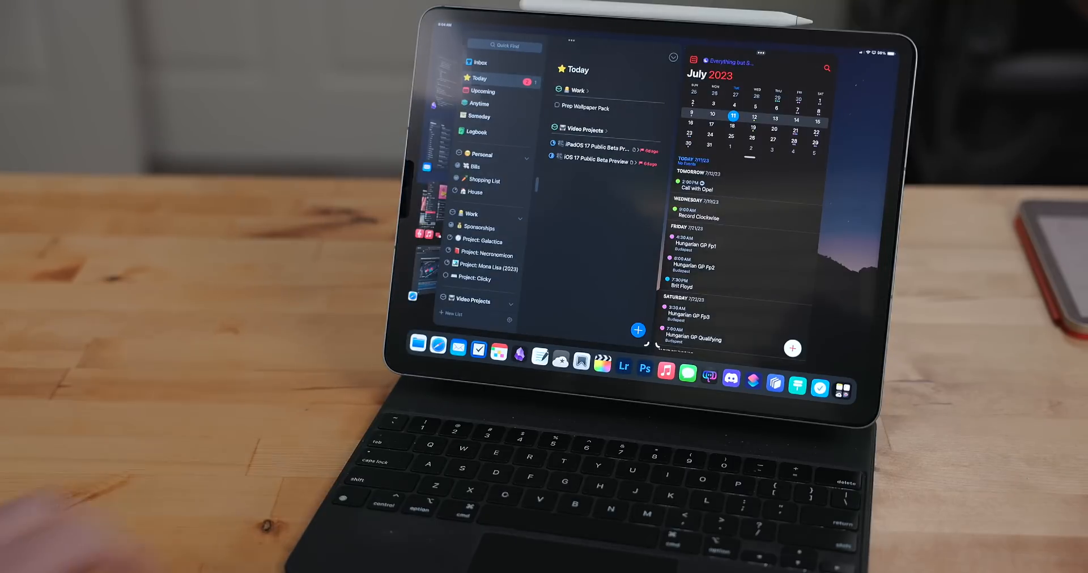
Switch to the Mail stage and search Spotlight for 'discord'.
{"action": "left_click", "coordinate": [458, 349]}
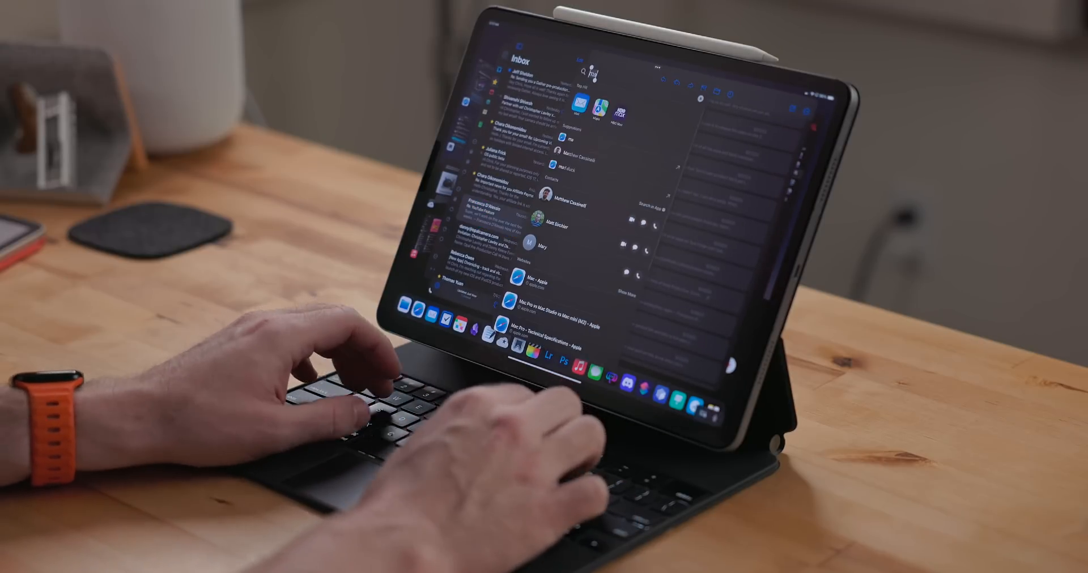
{"action": "type", "text": "discord"}
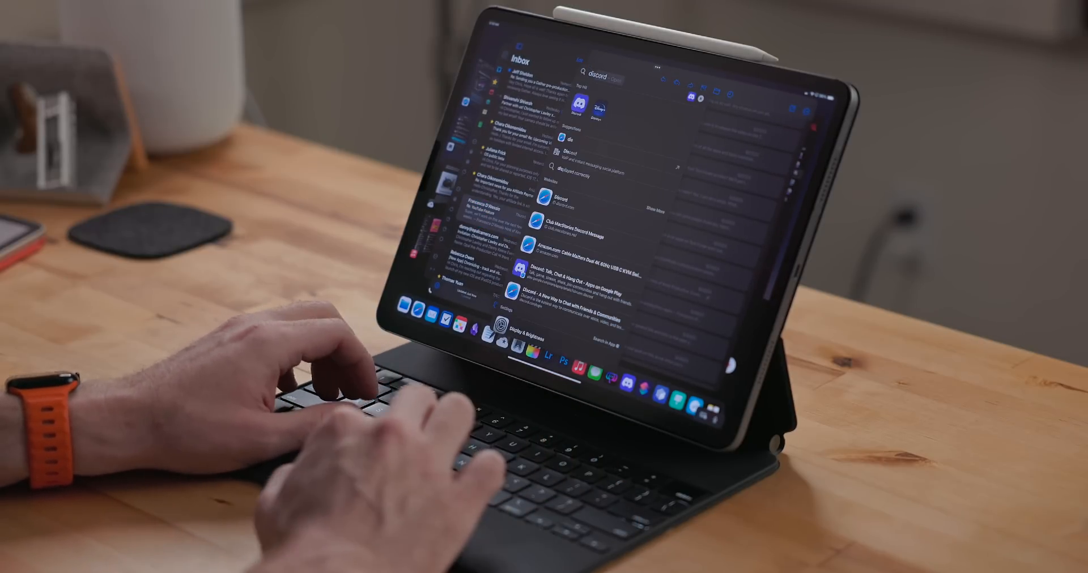